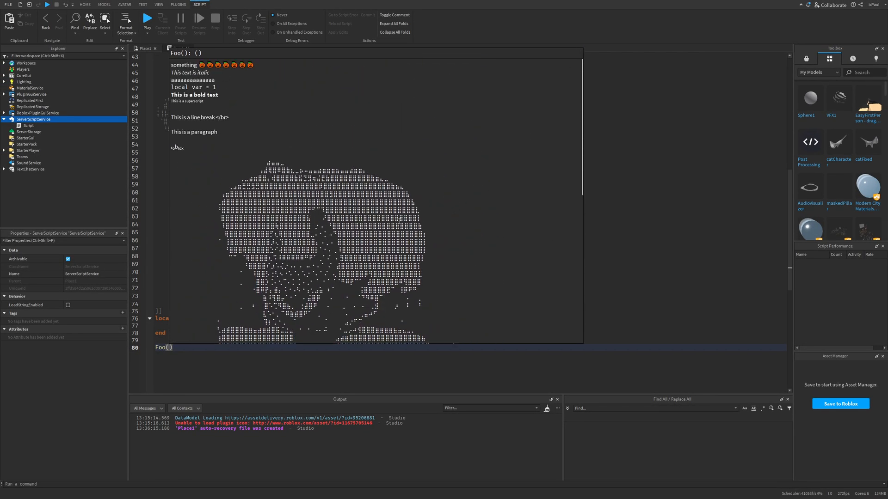
mouse_move(474, 235)
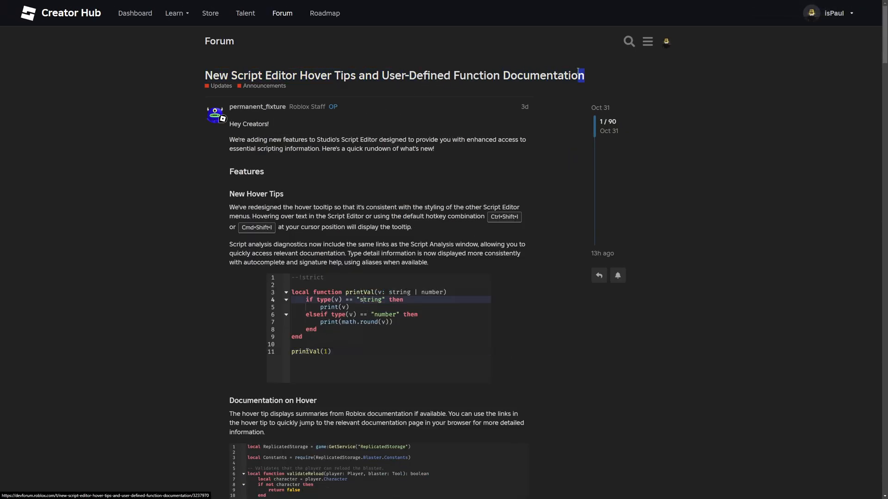
mouse_move(324, 351)
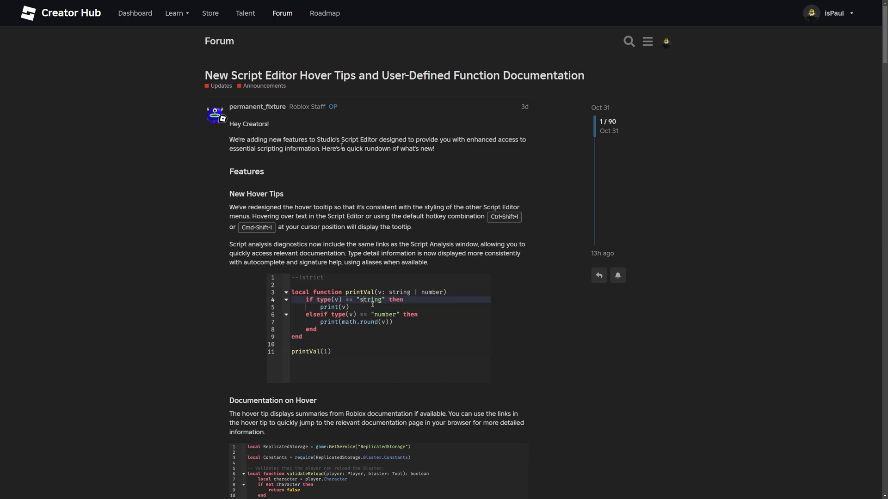
Scroll through the reference material and select the HealthBar workaround code.
scroll("down", 3)
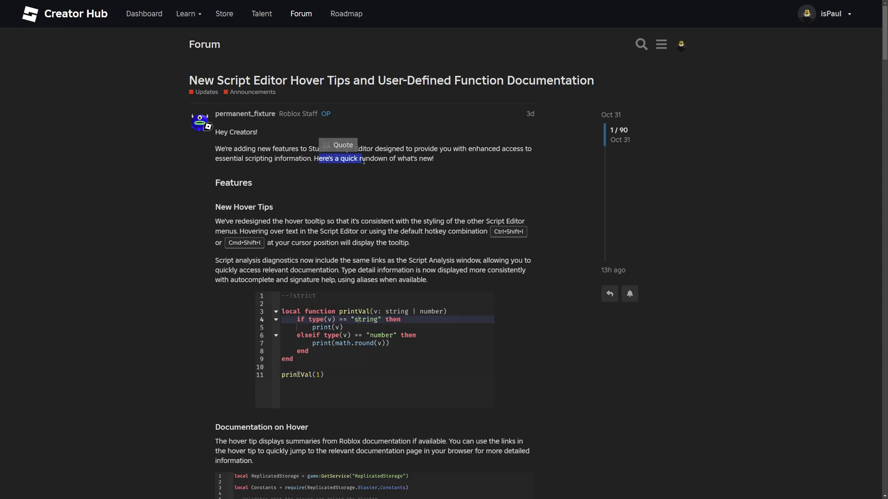
scroll("down", 3)
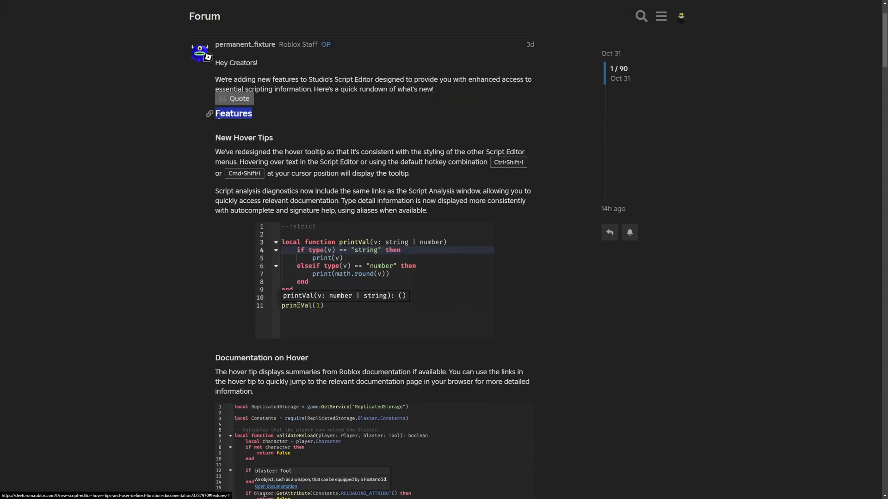
scroll("up", 3)
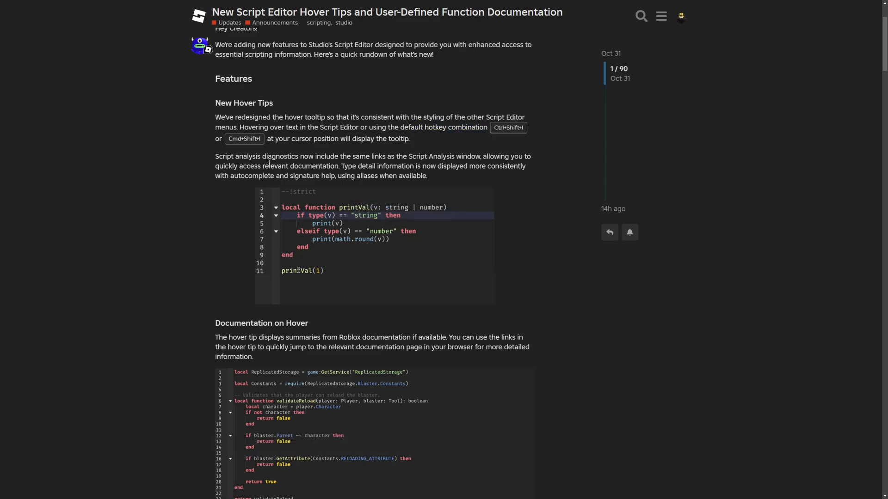
mouse_move(297, 270)
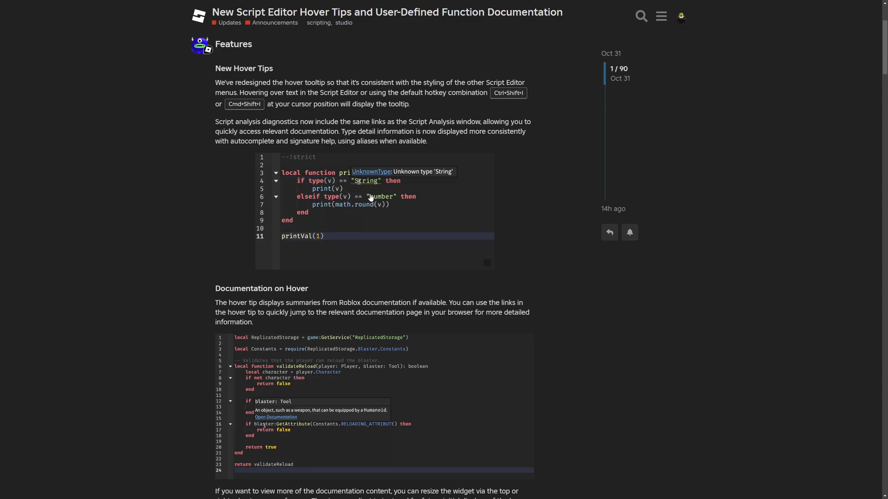
scroll("down", 3)
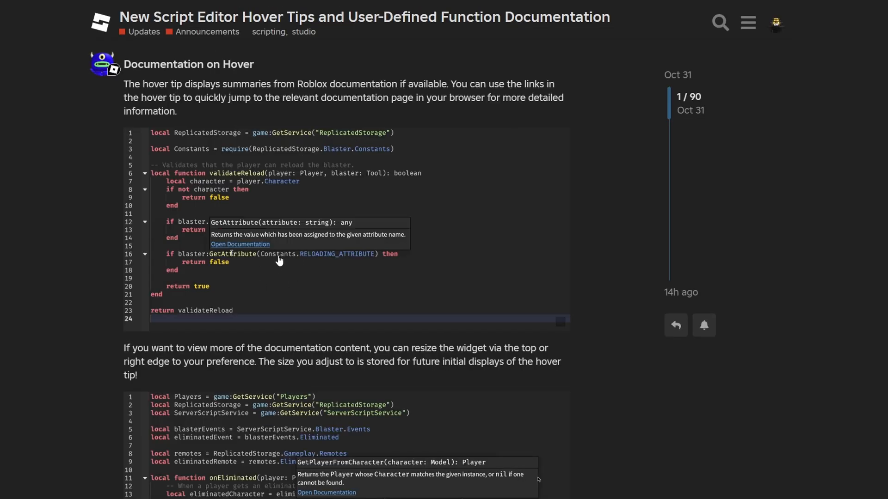
mouse_move(226, 258)
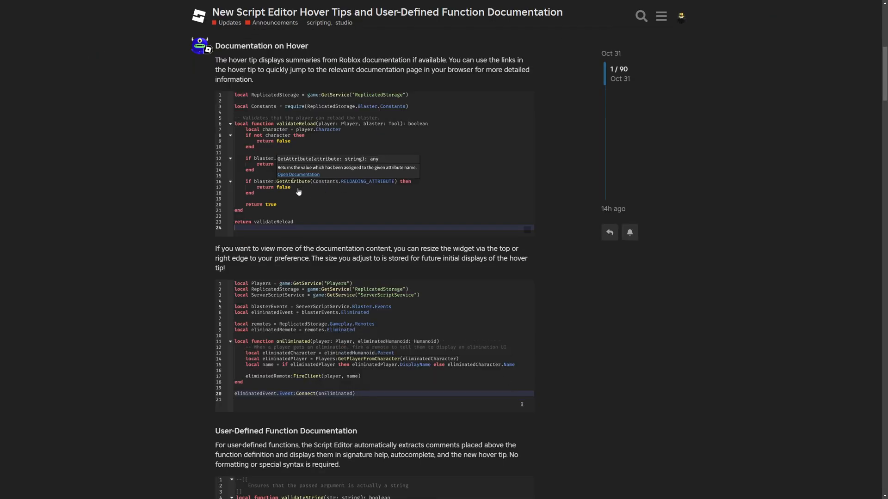
scroll("down", 3)
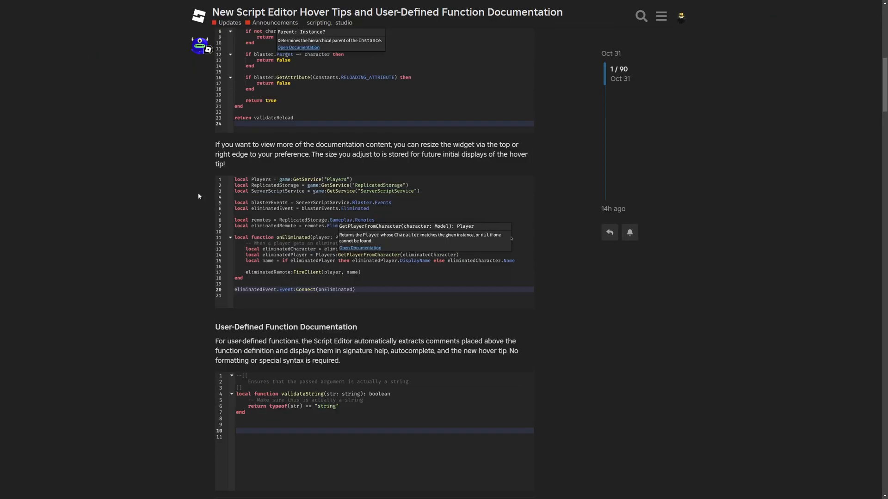
scroll("down", 3)
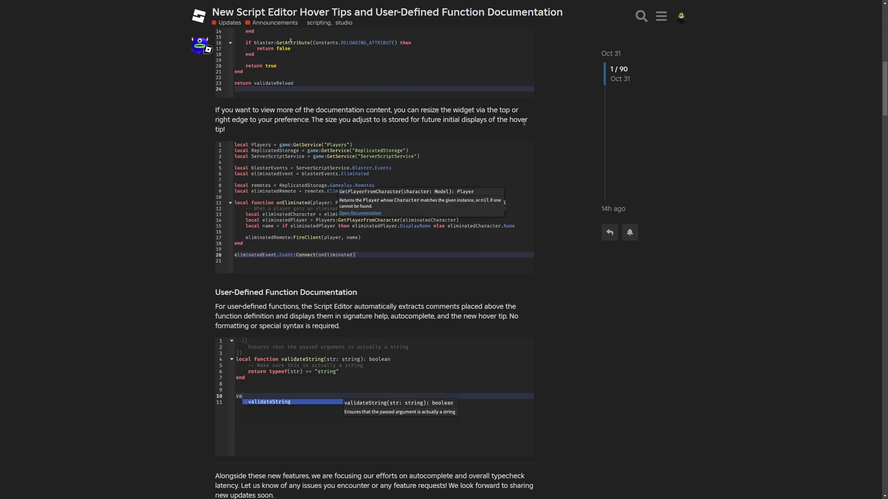
scroll("down", 3)
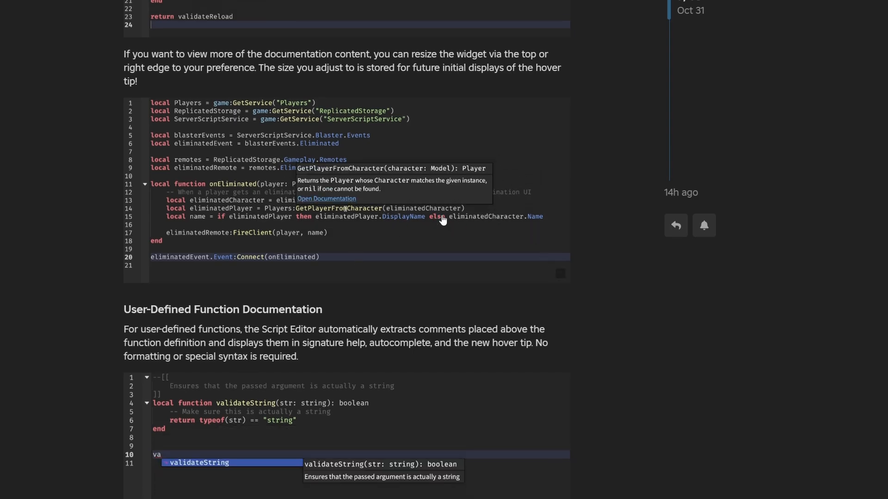
scroll("down", 3)
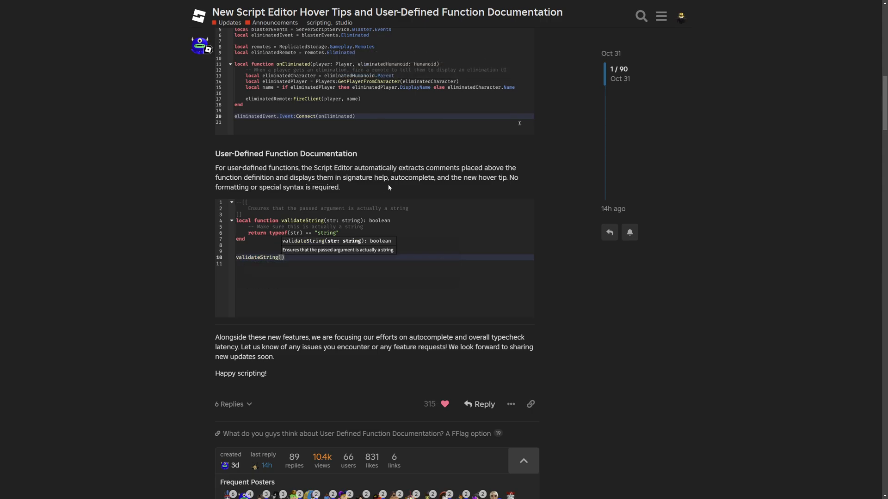
mouse_move(464, 180)
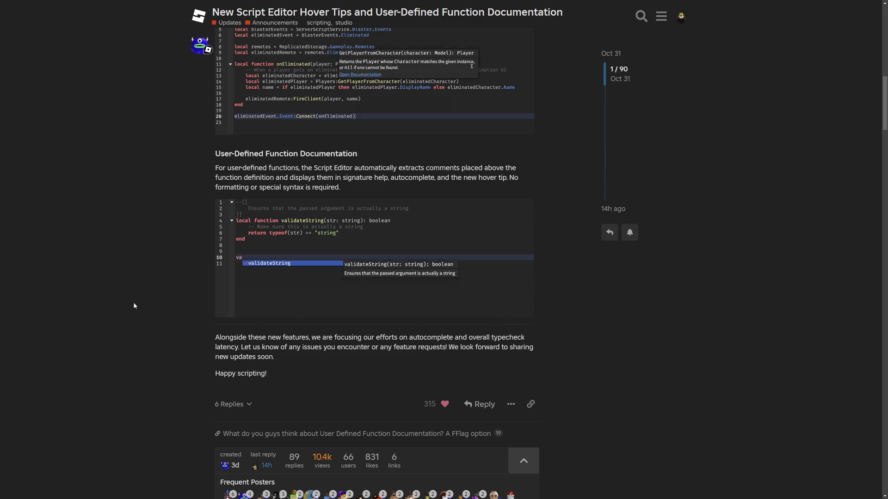
scroll("down", 3)
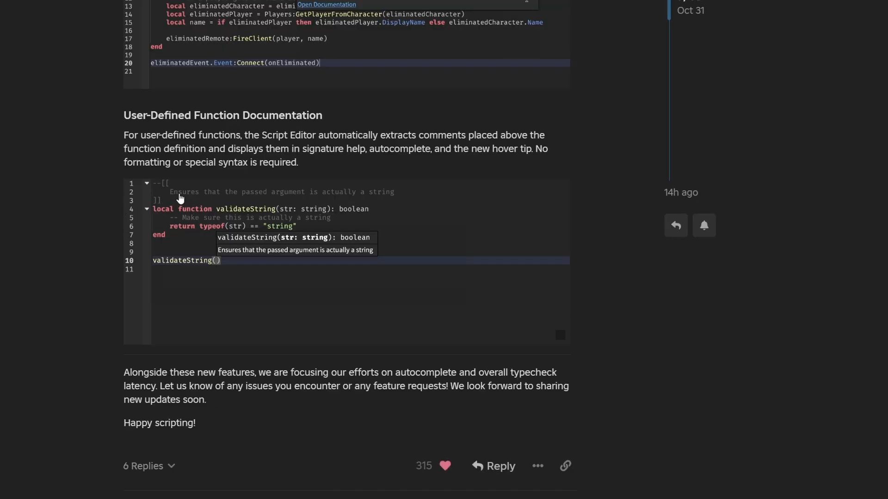
mouse_move(341, 203)
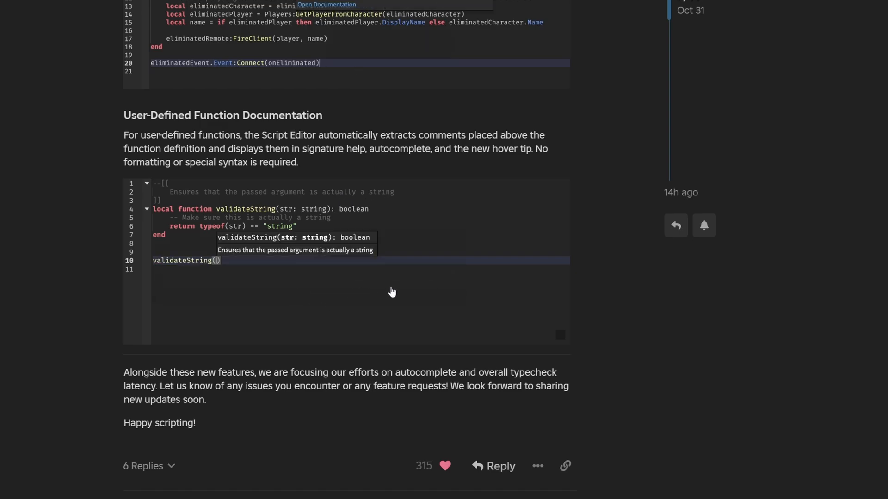
mouse_move(379, 258)
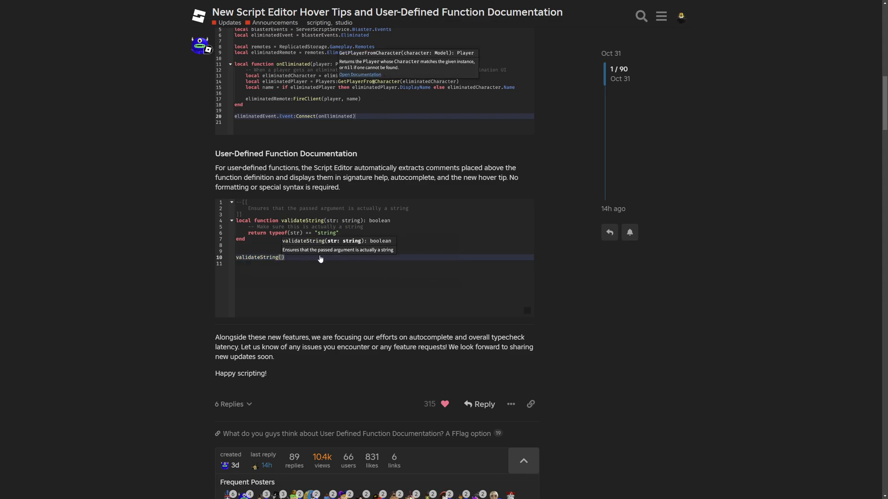
mouse_move(189, 247)
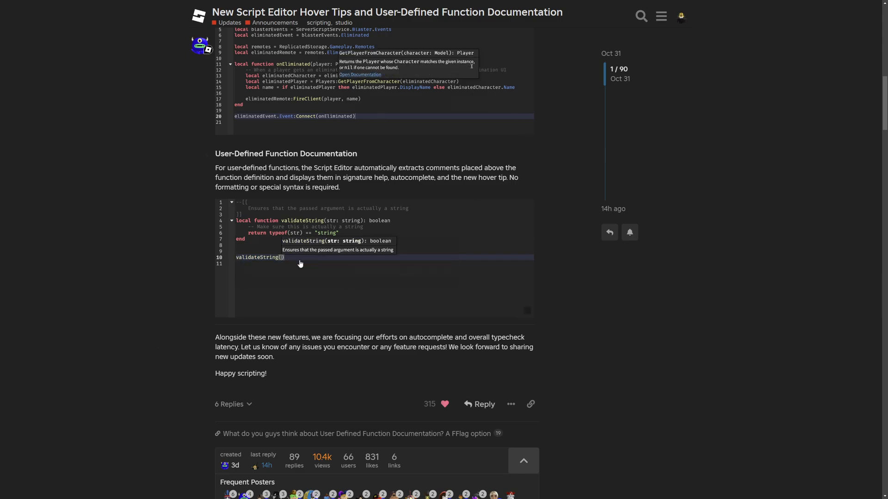
mouse_move(288, 275)
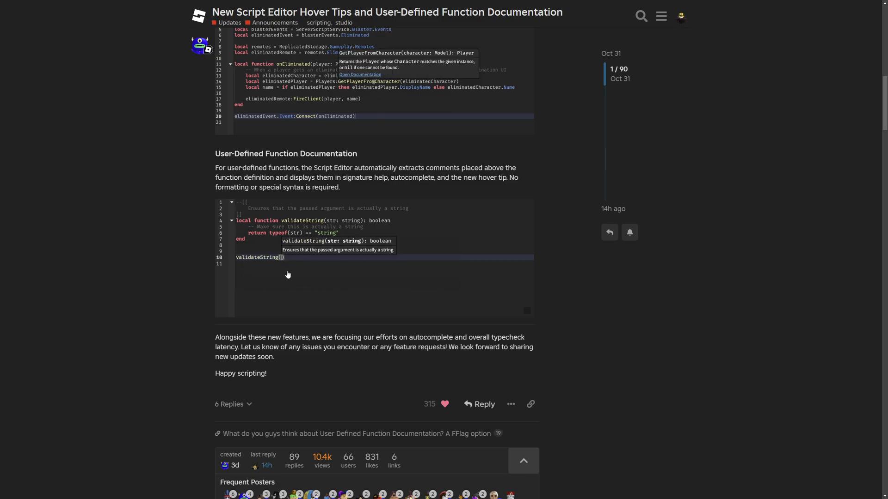
mouse_move(317, 295)
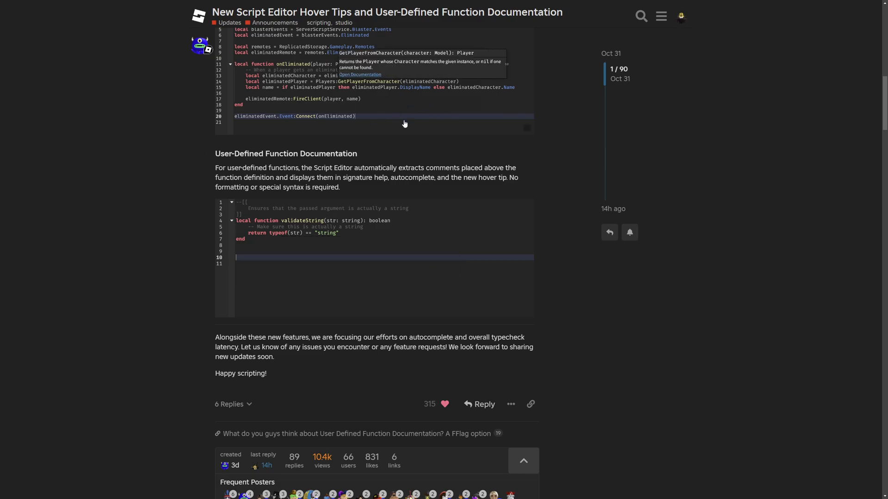
scroll("down", 3)
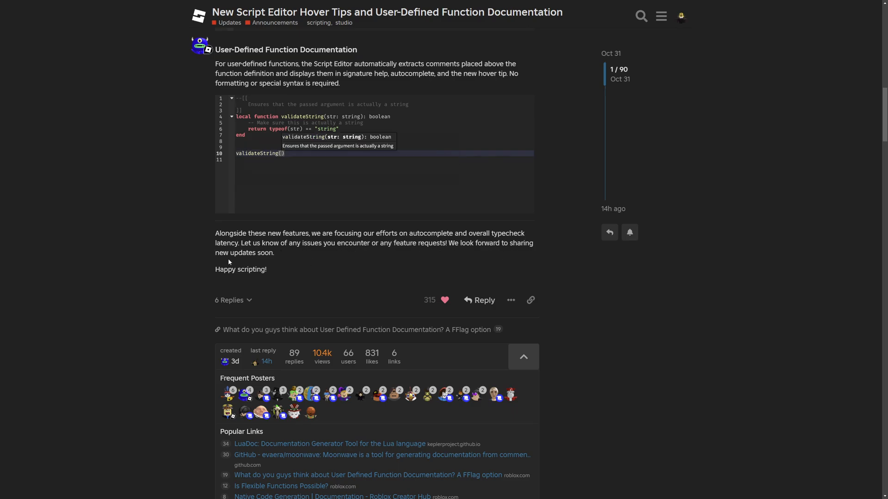
mouse_move(287, 284)
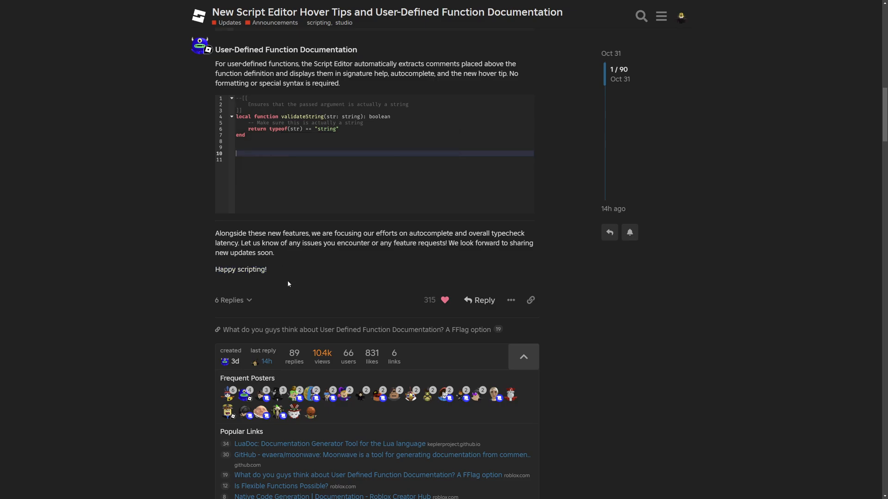
scroll("up", 3)
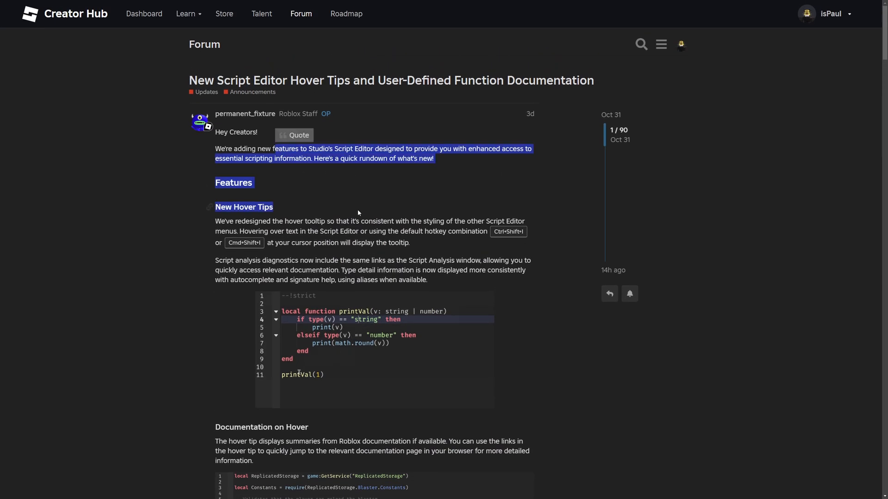
scroll("down", 3)
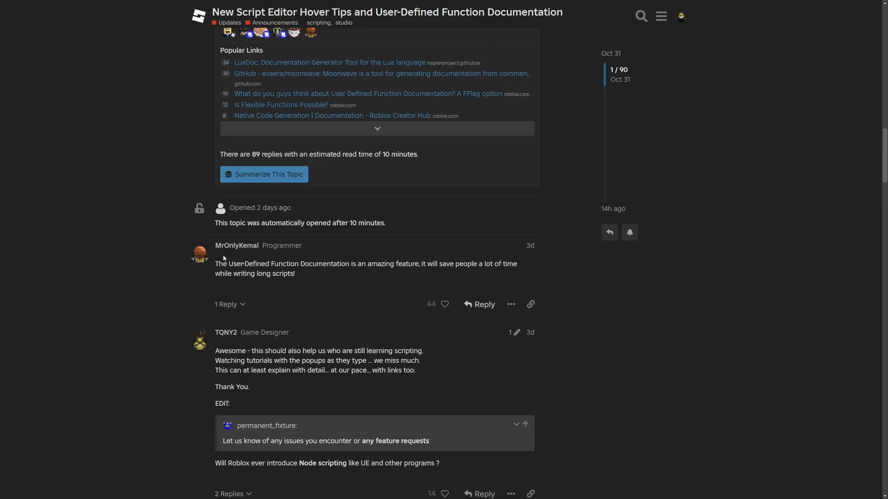
mouse_move(398, 253)
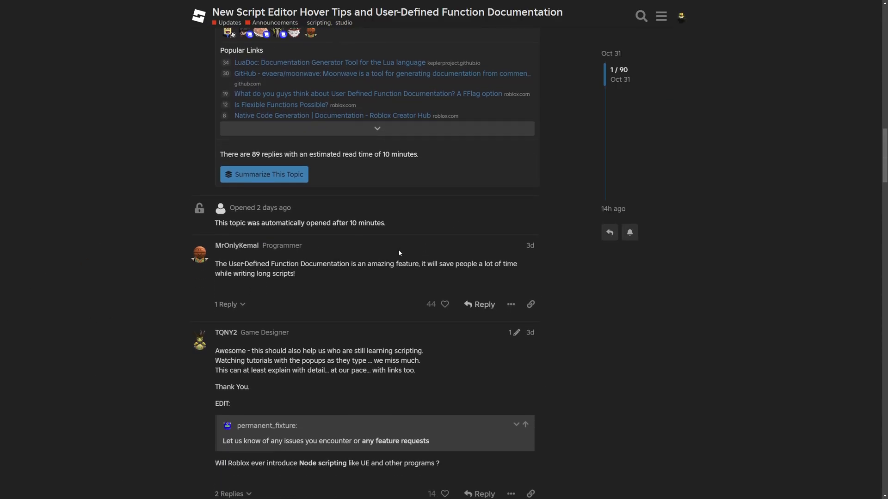
scroll("down", 3)
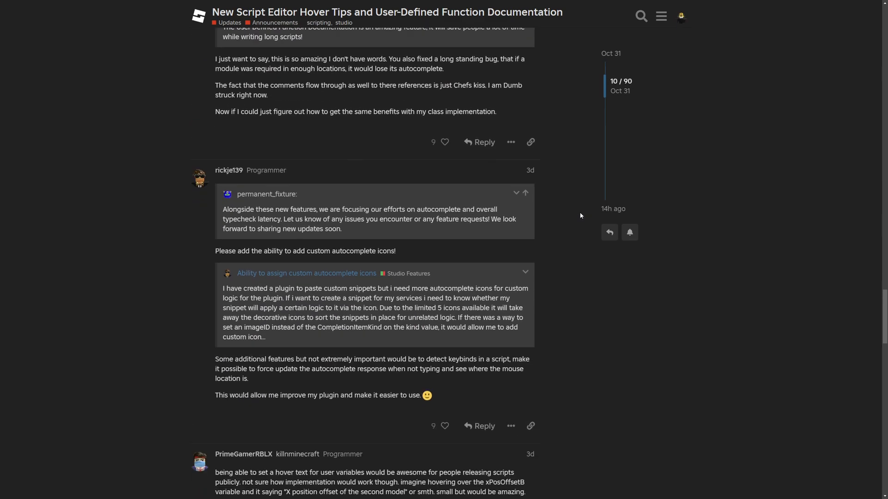
scroll("down", 3)
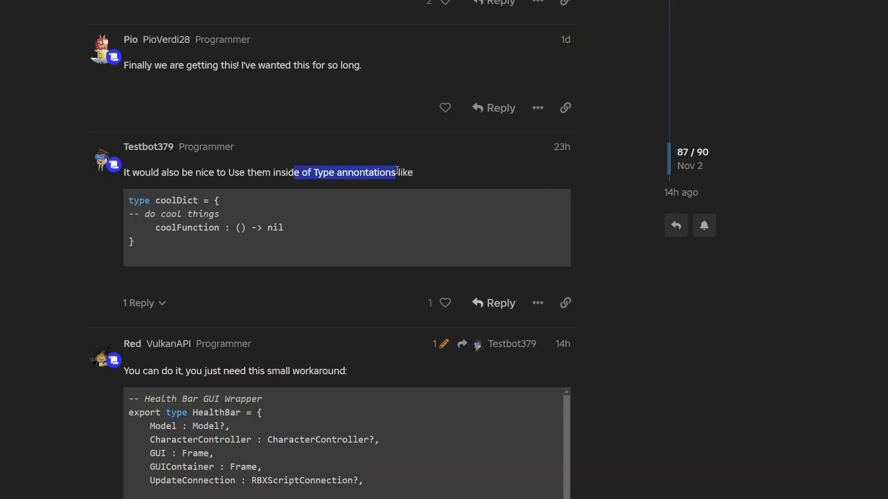
scroll("down", 3)
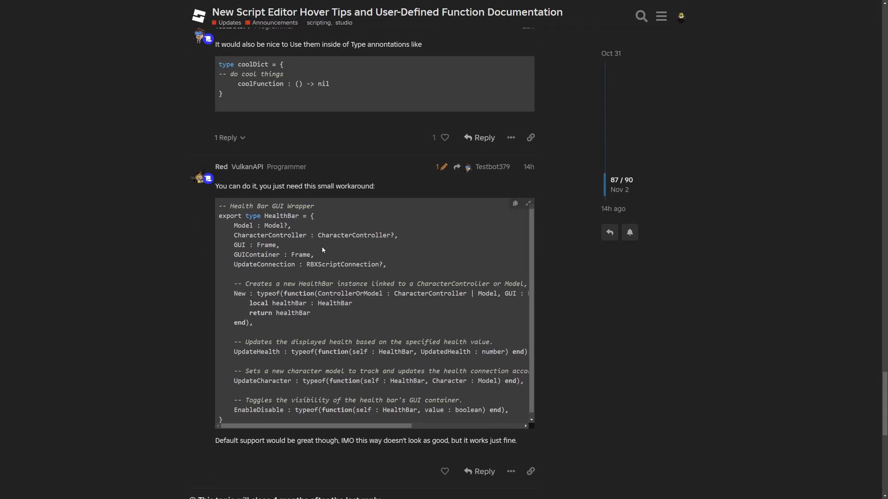
scroll("down", 3)
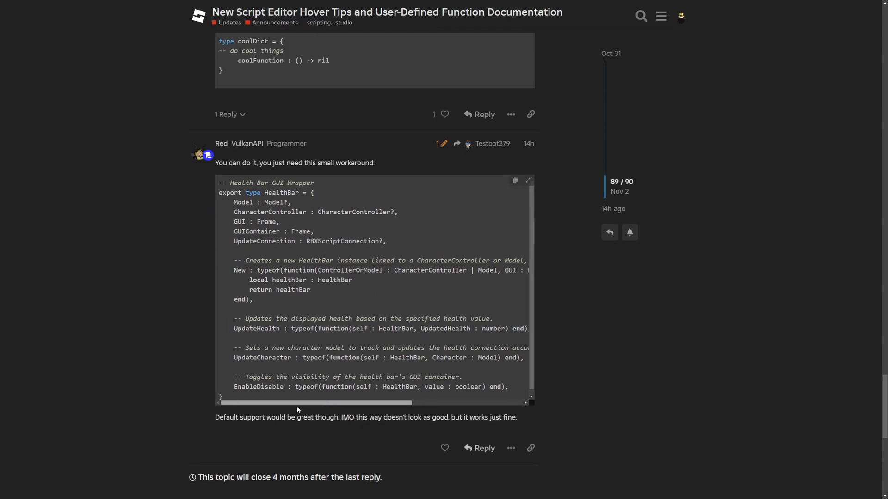
double_click(360, 163)
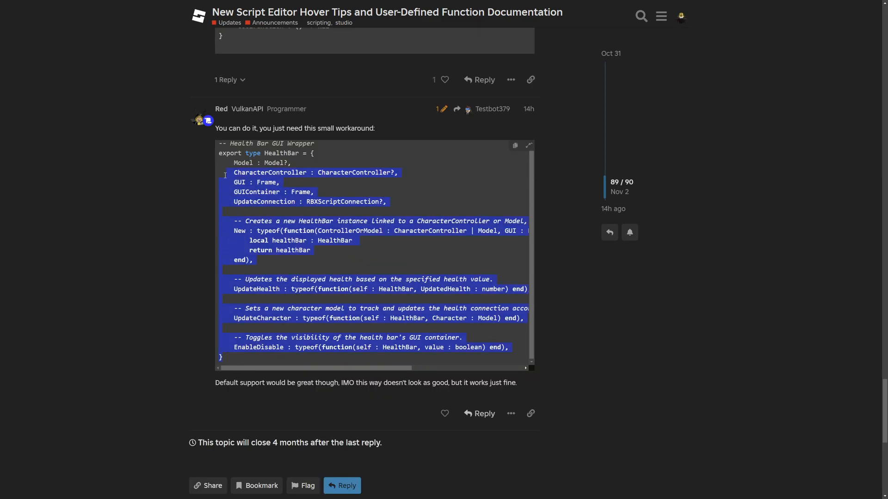
scroll("down", 3)
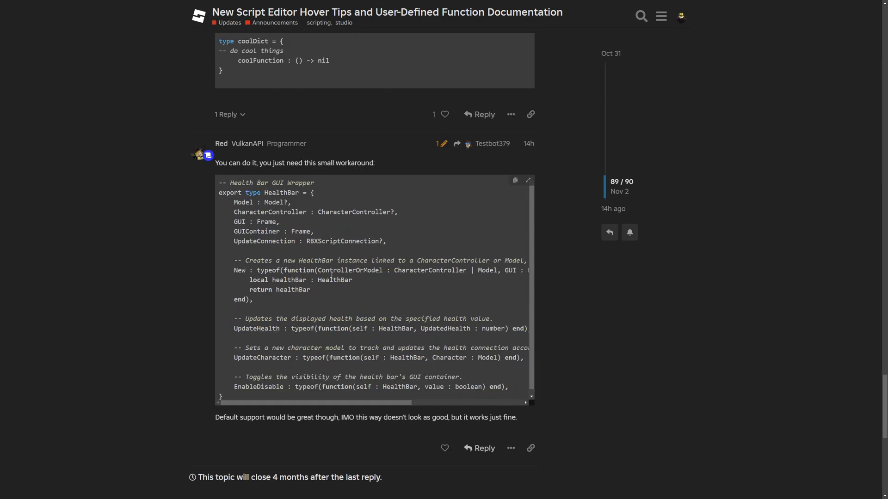
scroll("up", 3)
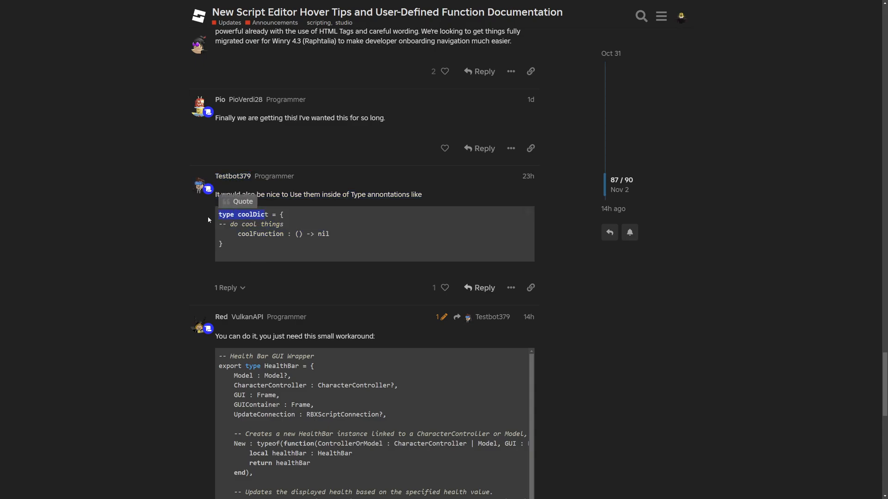
scroll("up", 3)
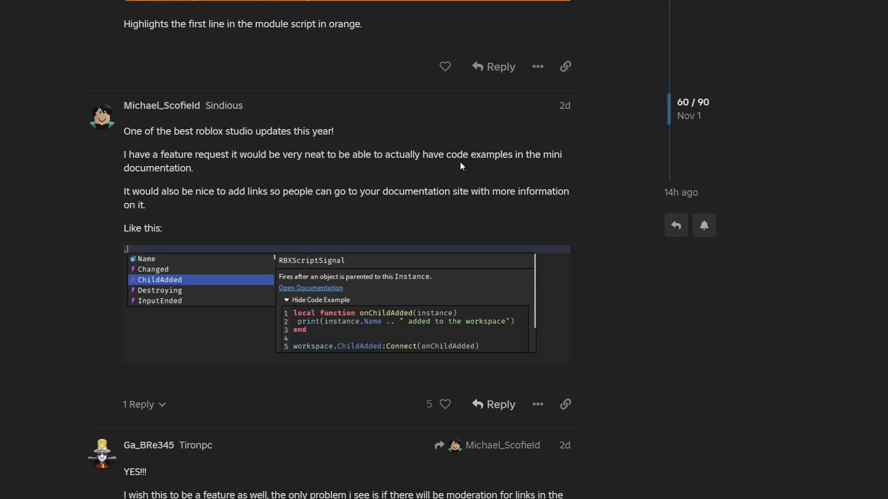
mouse_move(389, 197)
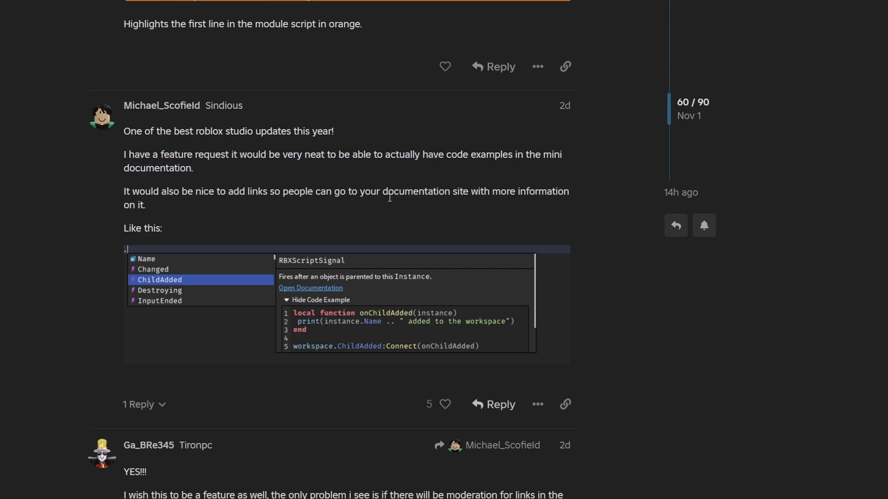
scroll("up", 3)
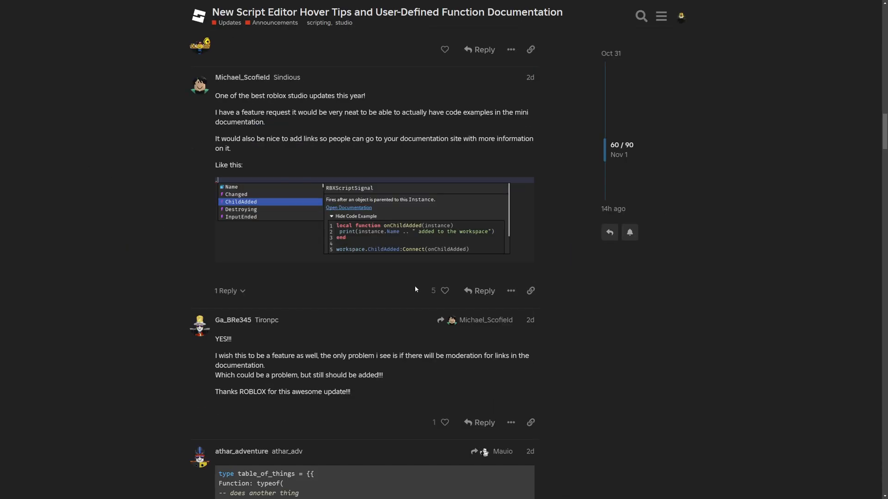
mouse_move(404, 294)
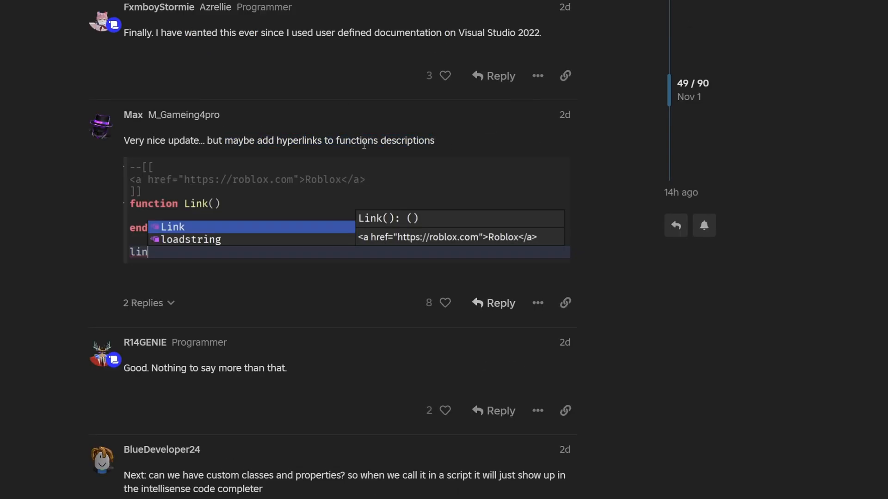
scroll("up", 3)
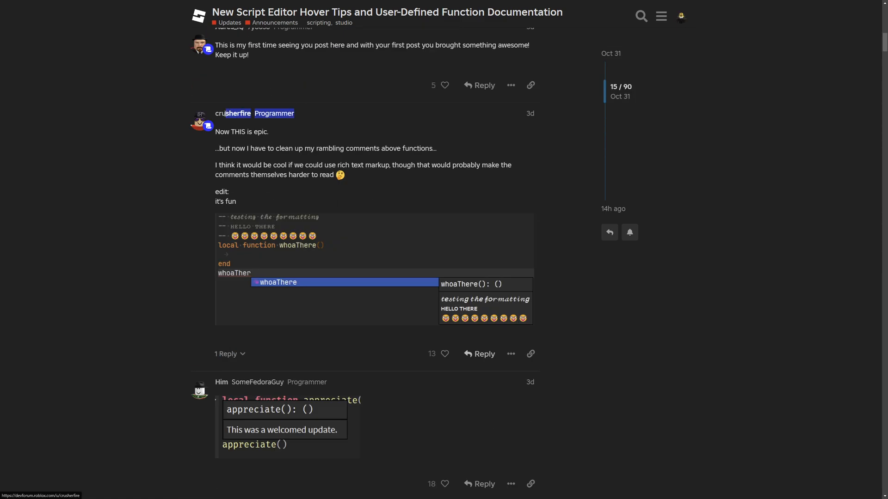
scroll("down", 3)
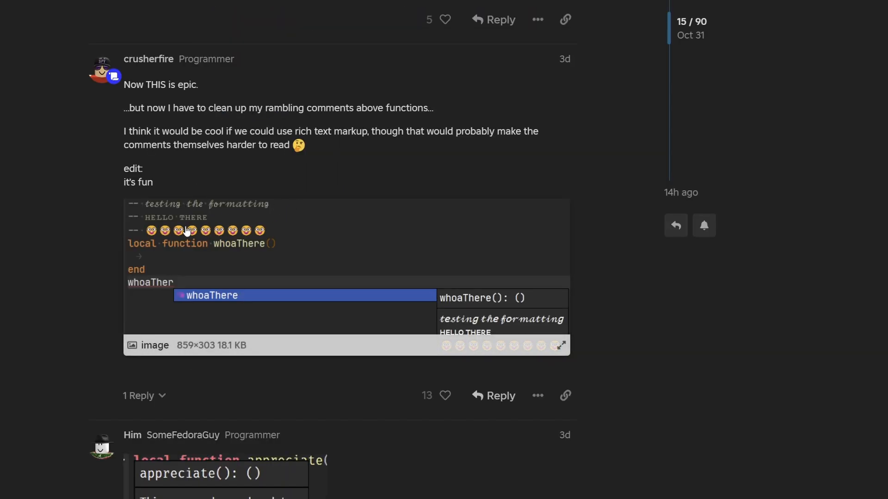
scroll("up", 3)
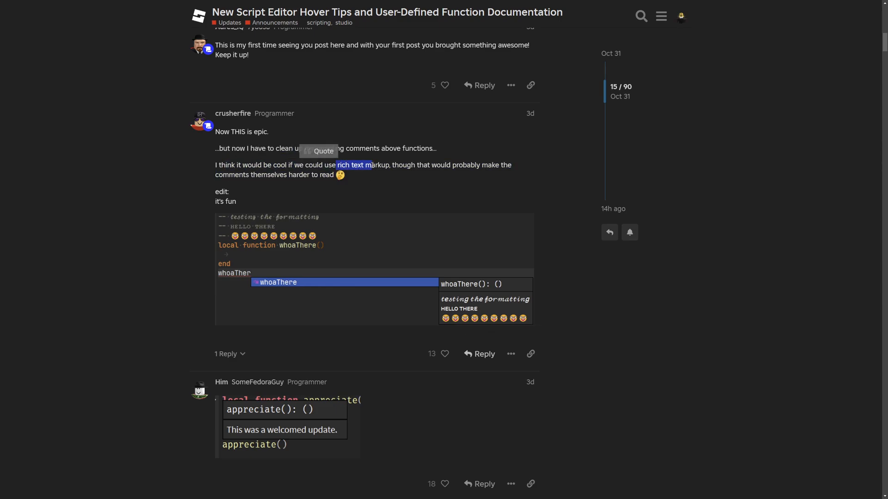
scroll("down", 3)
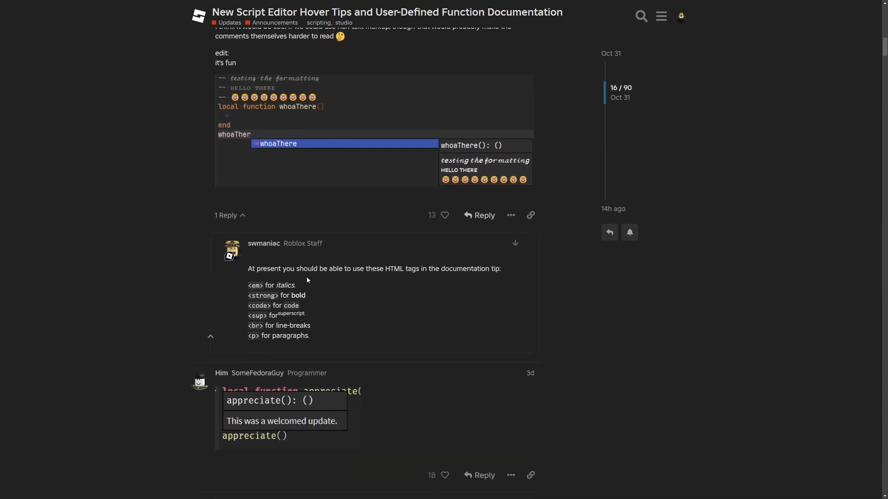
scroll("down", 3)
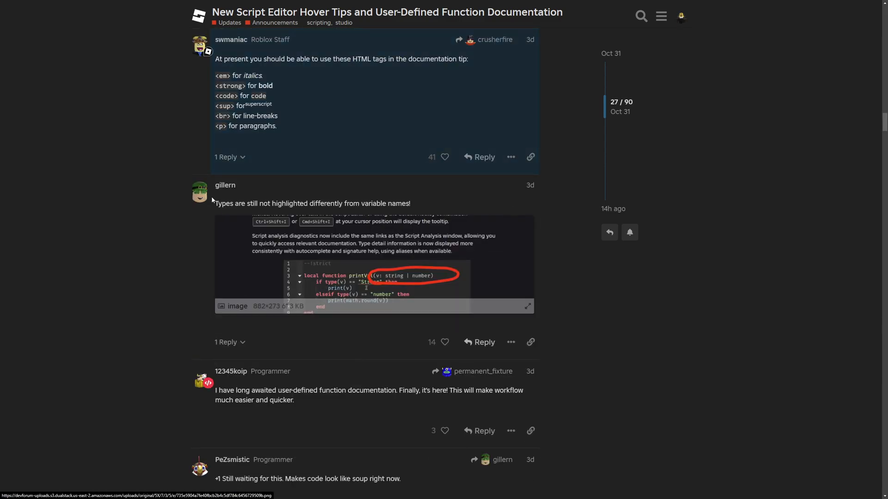
scroll("up", 3)
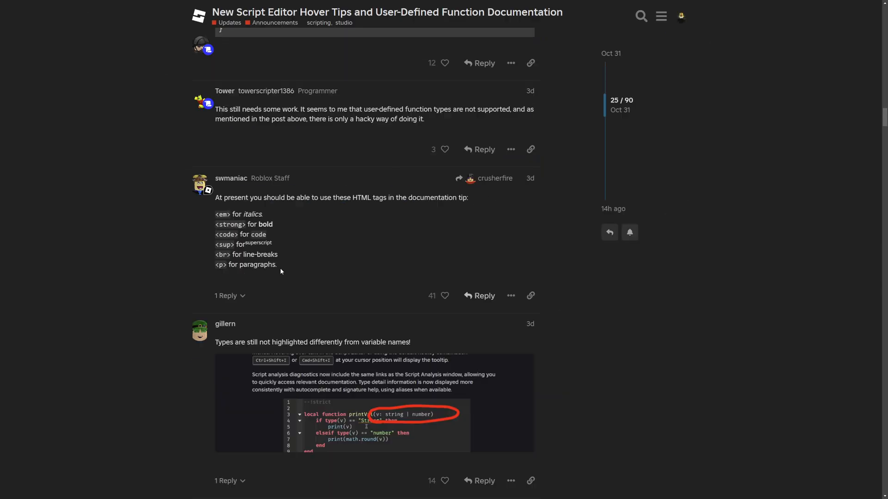
mouse_move(287, 261)
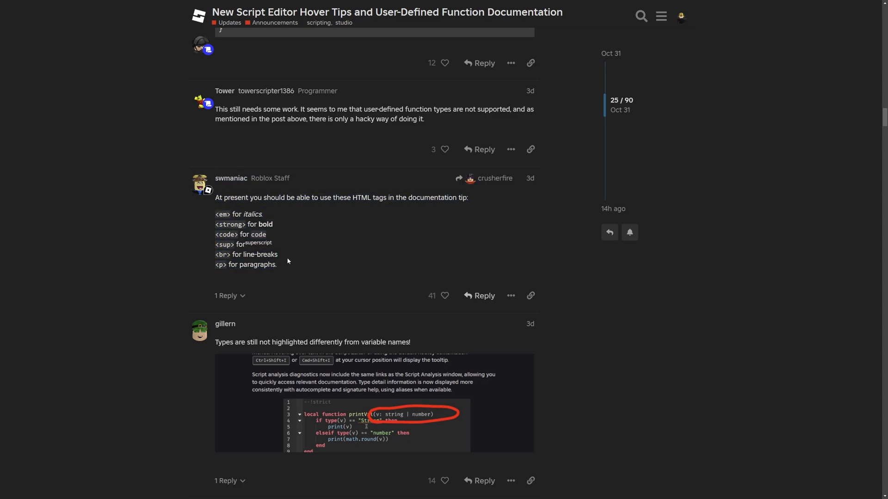
mouse_move(741, 253)
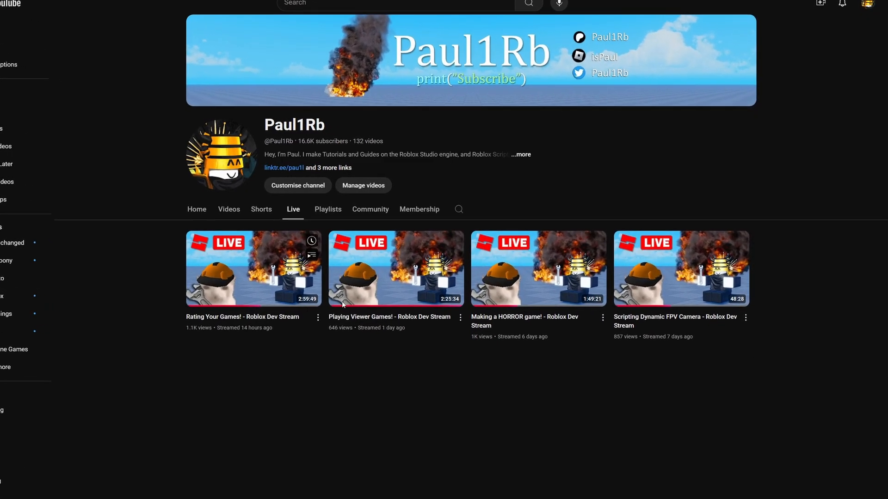
Add a Script under ServerScriptService with a commented local function Foo and a Foo() call.
left_click(15, 11)
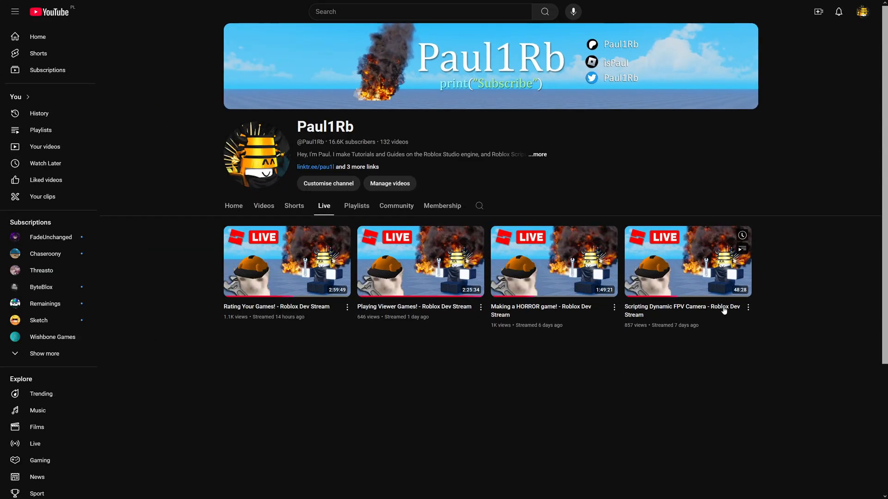
mouse_move(286, 311)
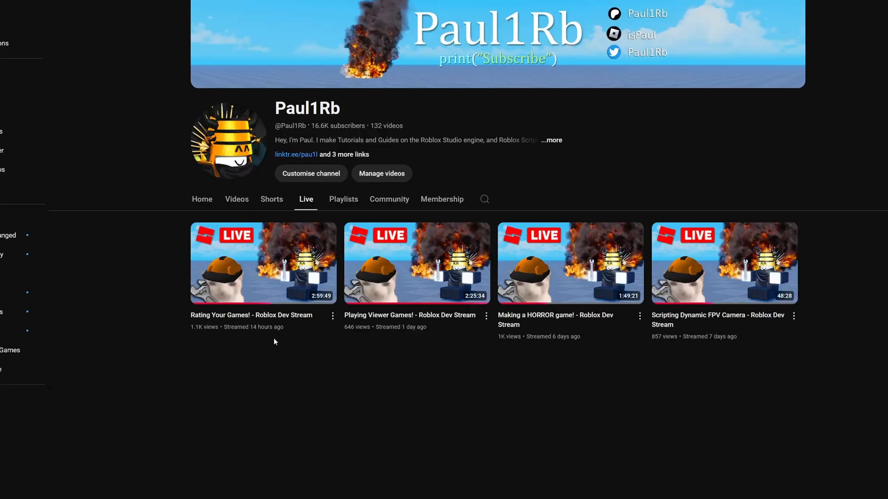
left_click(16, 11)
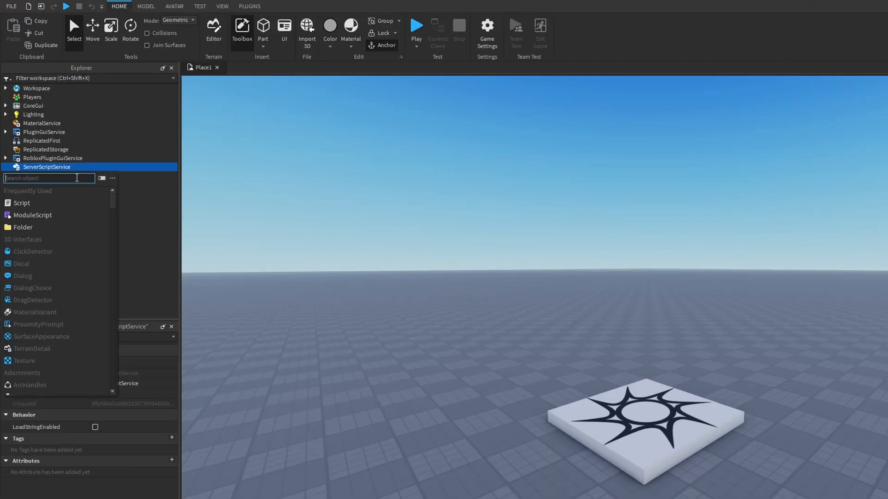
left_click(21, 202)
type("local function")
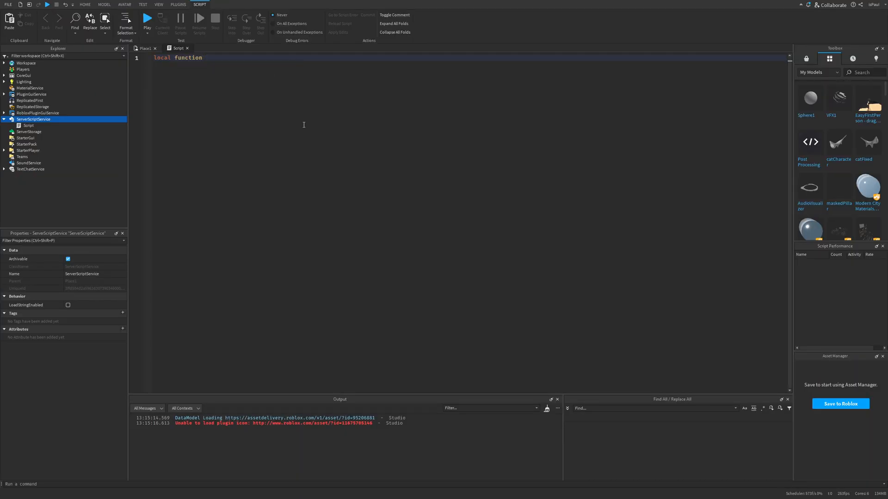
type("Foo")
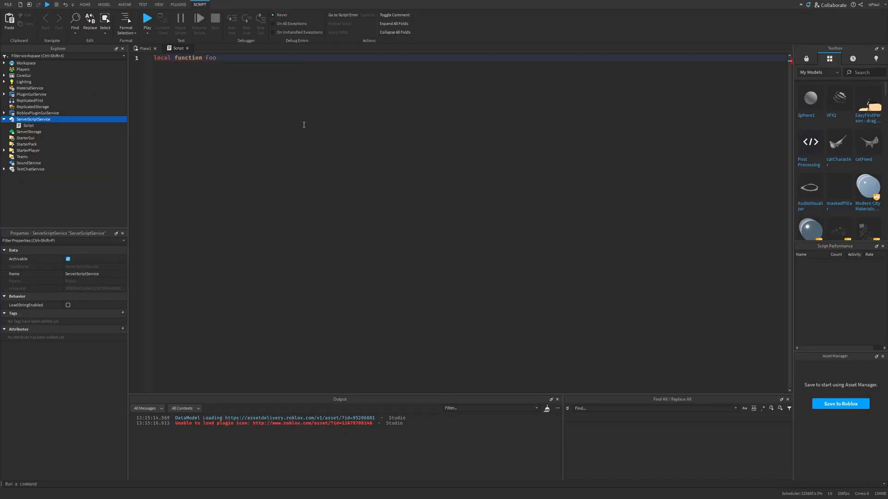
type("Foo(")
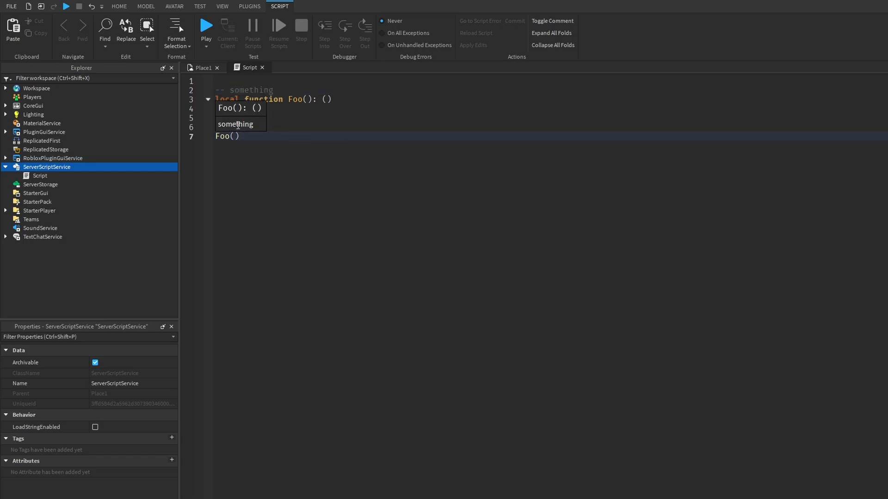
type("Fo")
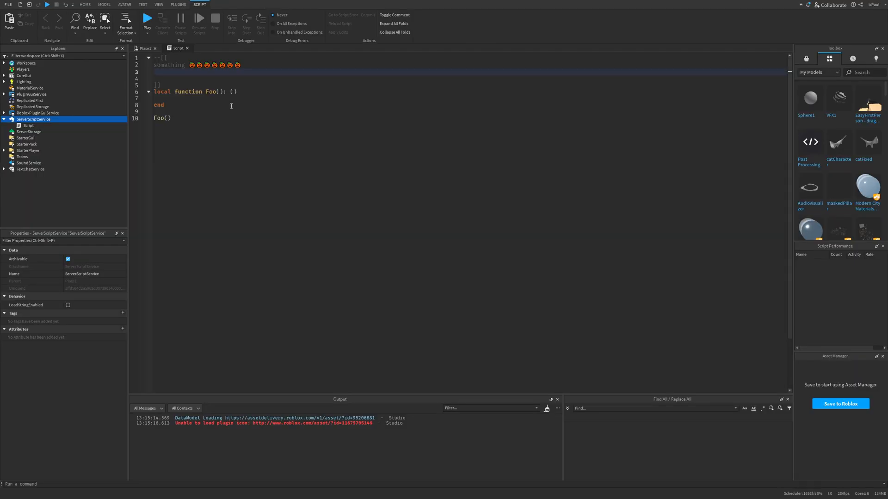
Add an <em> 'This text is italic' line and a <code> block containing local var = 1.
type("<em>")
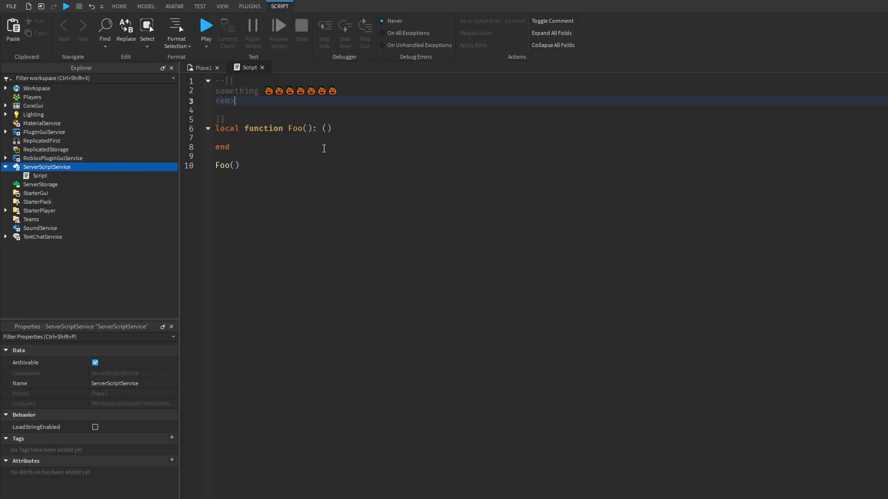
type("This")
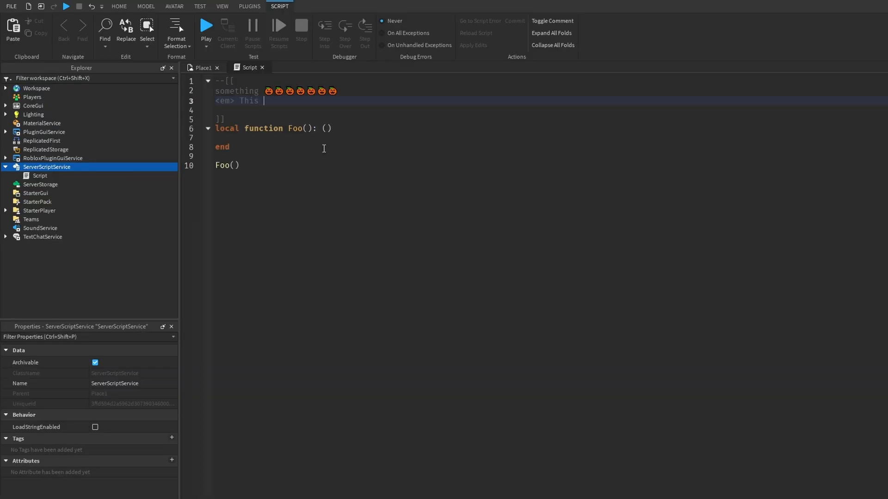
type("text is italic </em>")
left_click(551, 110)
type("aaaaaaaaaaaaaa")
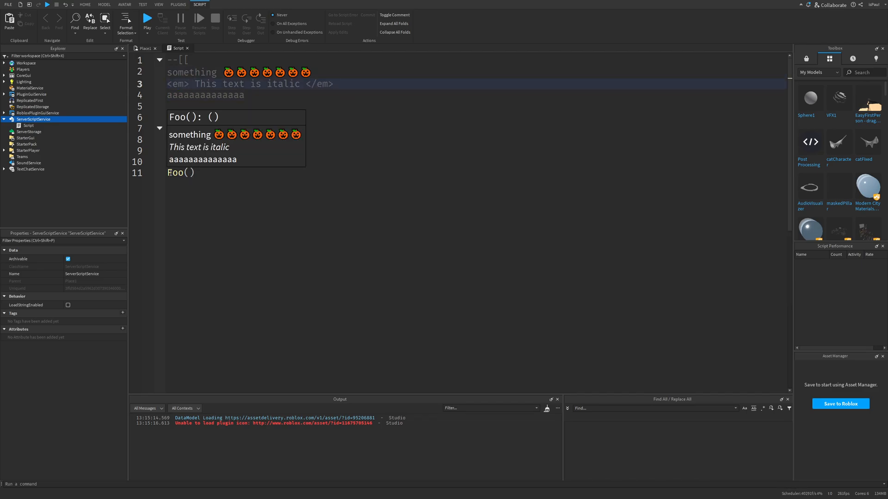
left_click(333, 83)
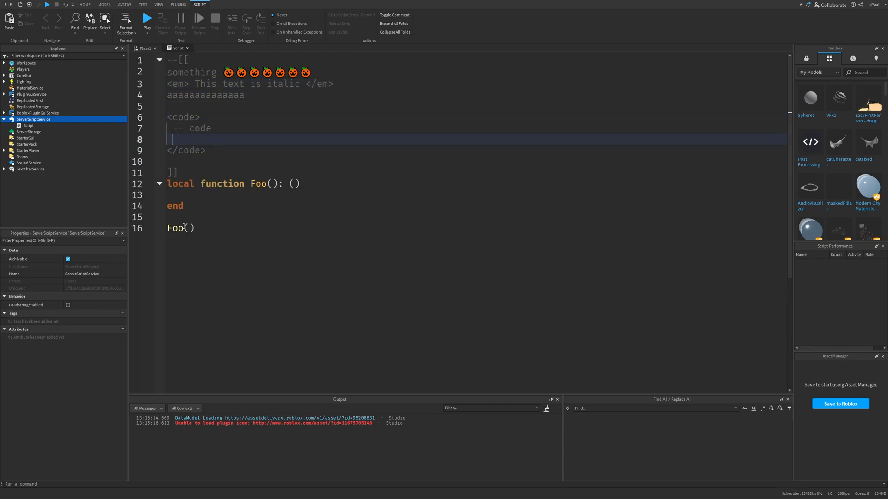
type("local var = 1")
left_click(477, 228)
type("local a =")
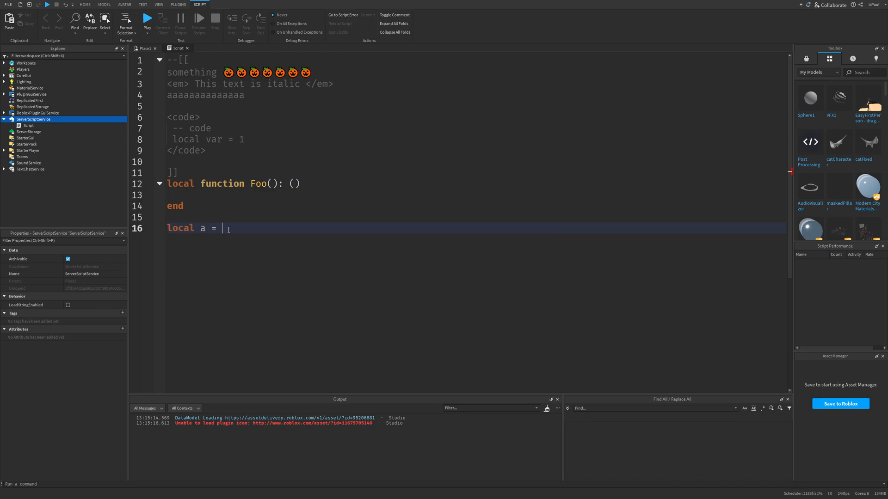
type("game.Workspace:get")
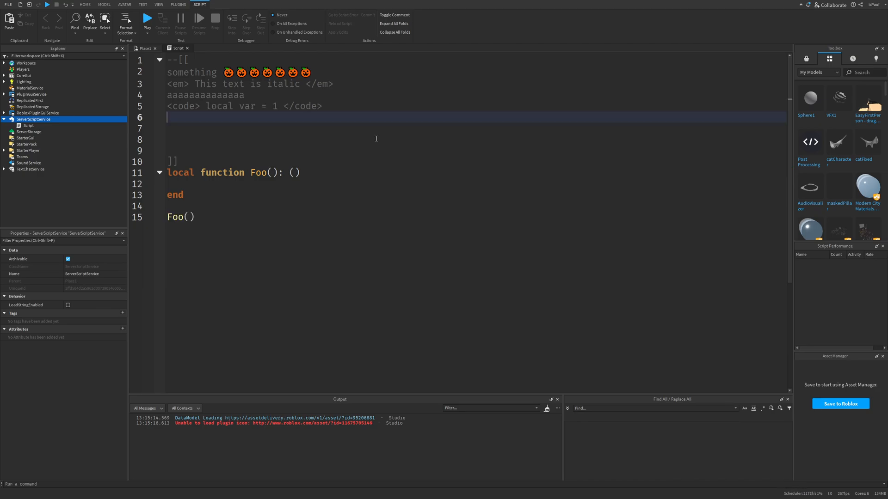
Add a <strong> 'This is a bold text' line, then delete selected text on that line.
type("<strong> This is a bold text <strong>")
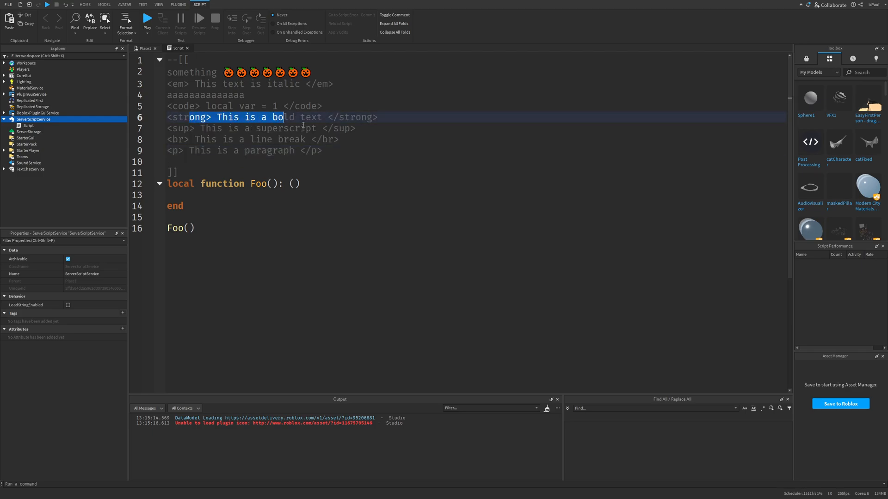
double_click(206, 139)
type("his is a line break </br")
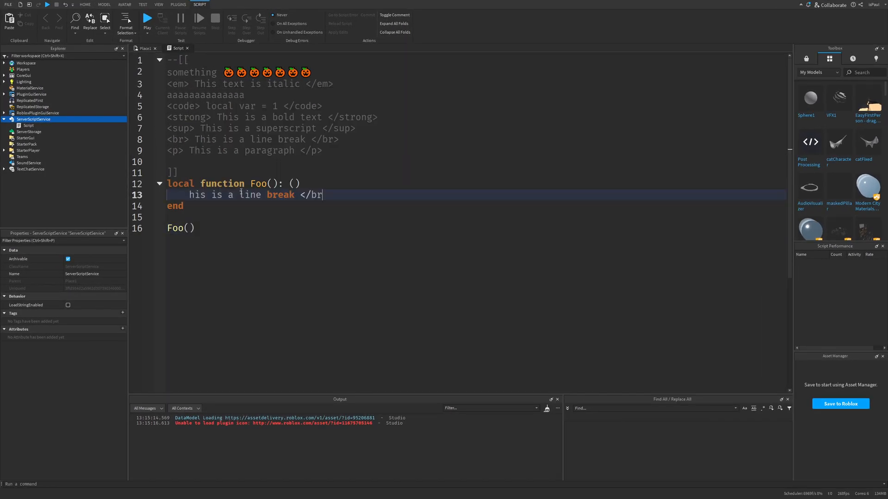
key("Delete")
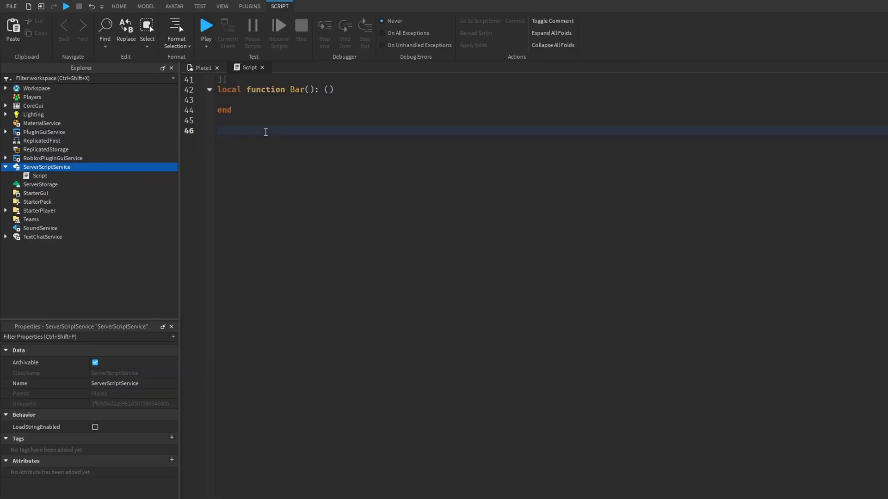
Delete the Bar function code, leaving Foo and its Foo() call.
type("ba")
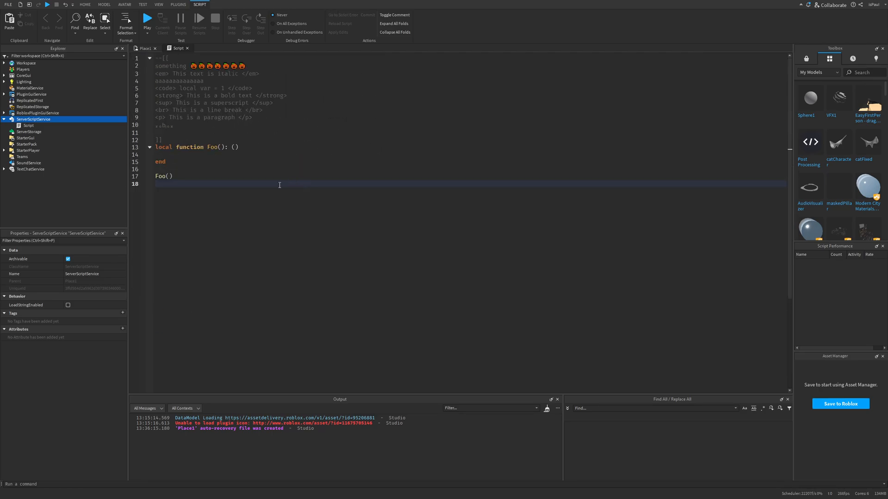
left_click(265, 133)
type("--!strict")
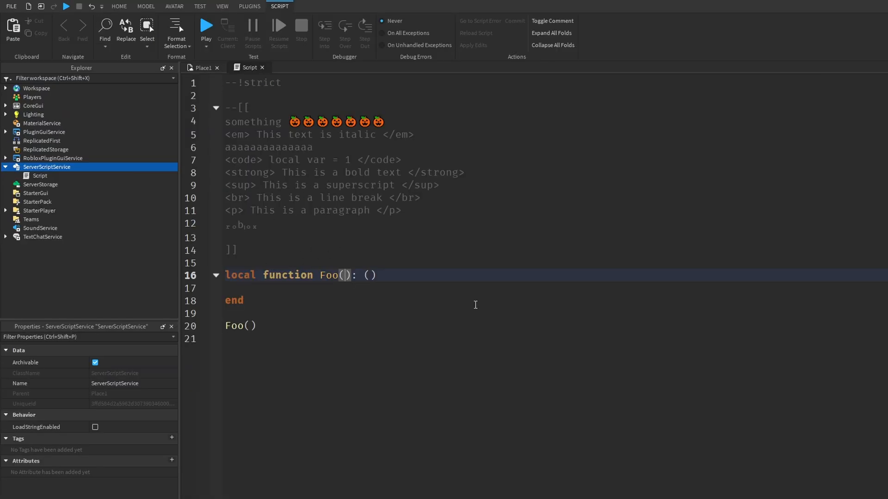
Give Foo a v: string | number parameter with typeof print branches, then run a playtest.
type("v:")
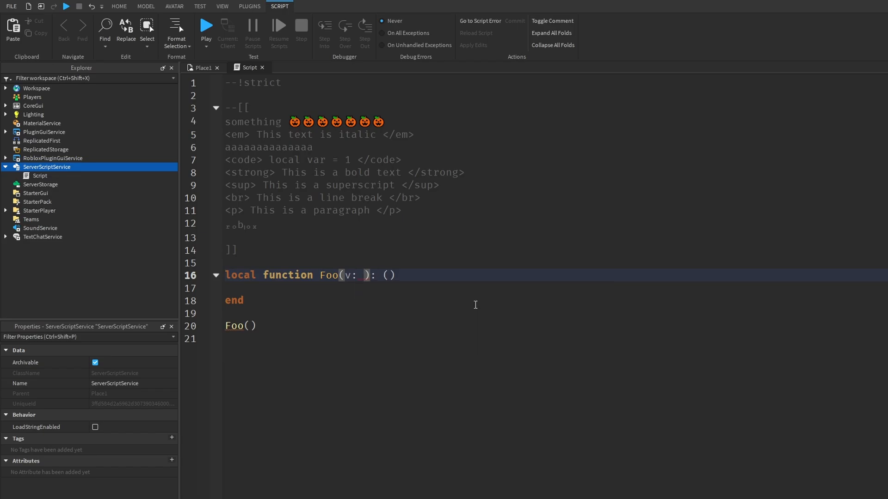
type("string | number")
left_click(555, 289)
type("if")
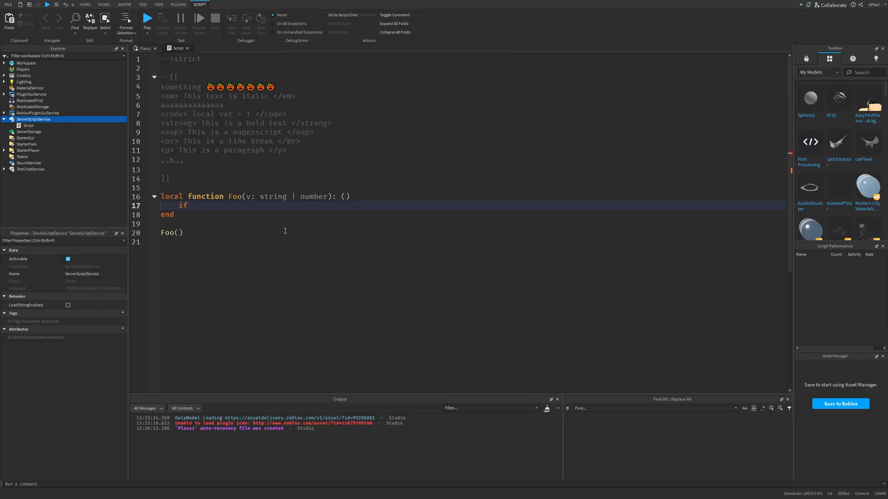
type("typeof(v) == \"String\" then")
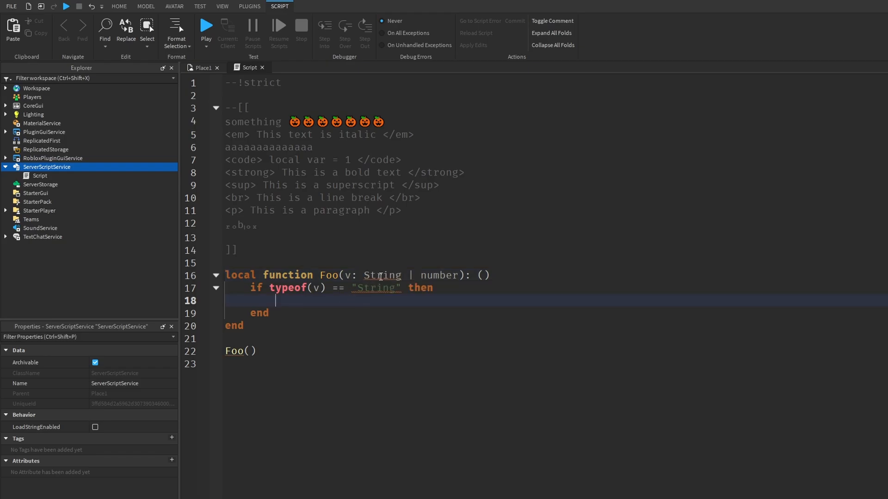
mouse_move(382, 275)
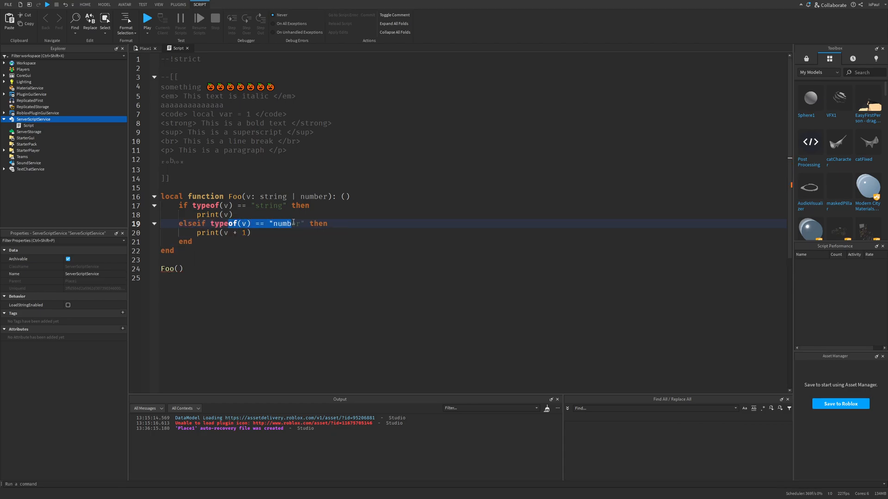
left_click(250, 259)
type("1")
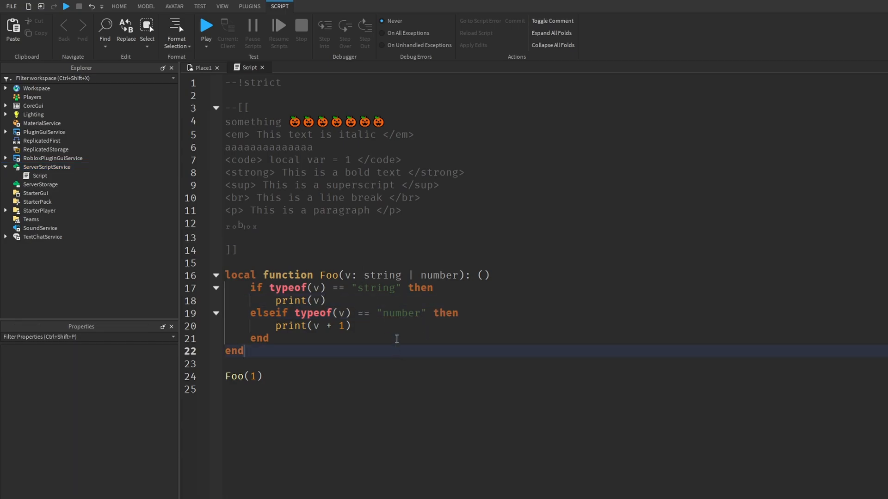
left_click(206, 29)
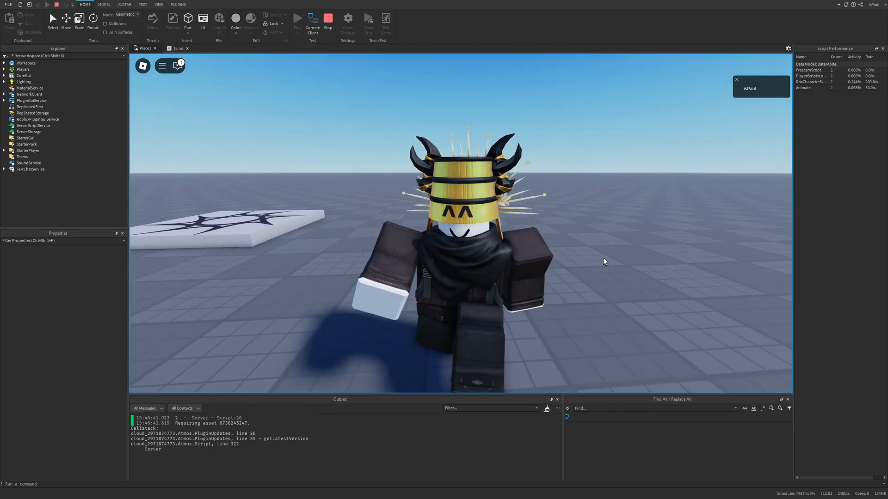